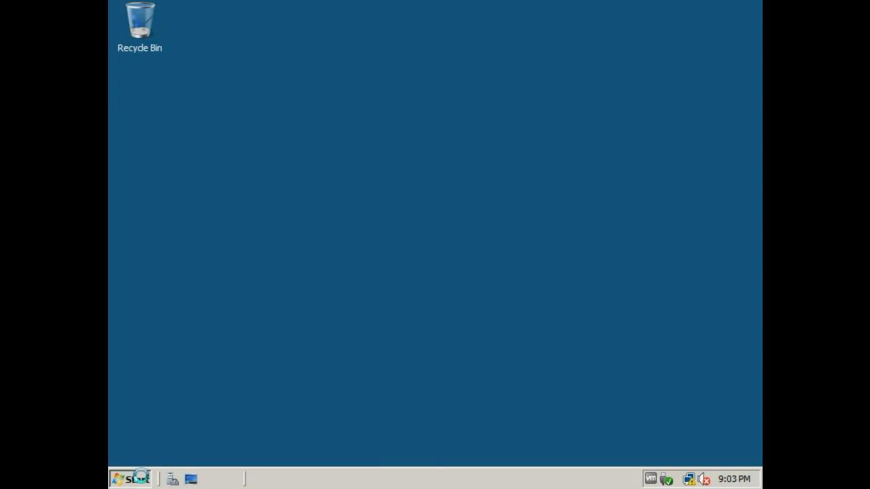
# Open the Start menu and expand the arrow beside the lock button to show shutdown options.
pyautogui.click(131, 478)
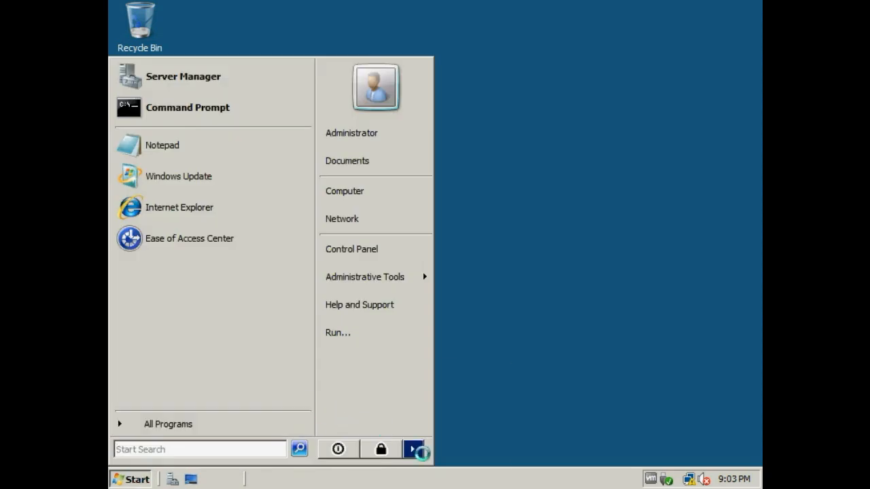
pyautogui.click(414, 450)
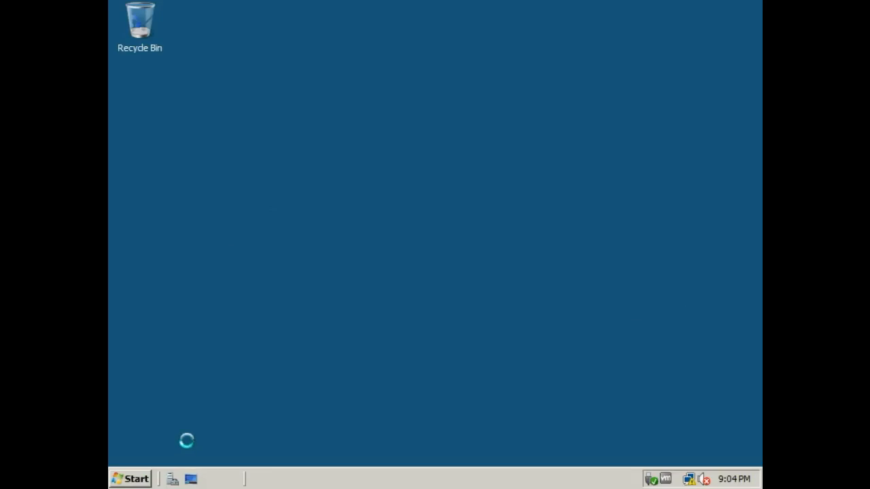